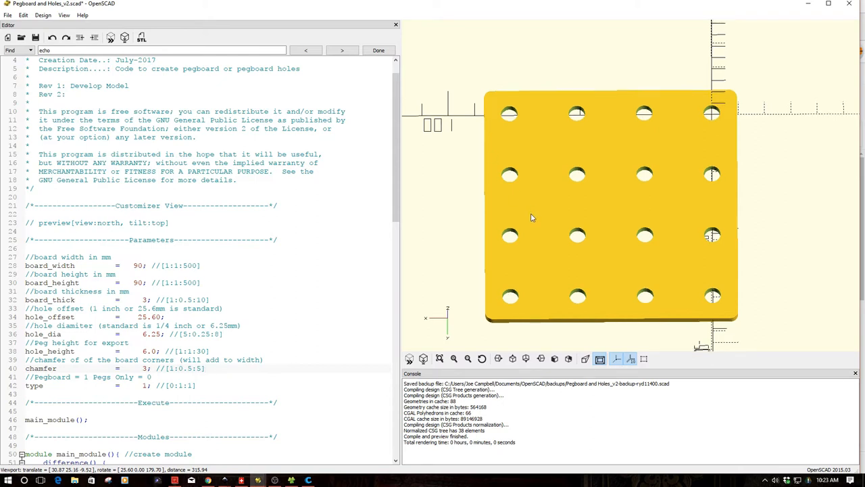
- Change board_width to 120 so the preview shows a 120 mm board with a 5×4 hole grid
left_click_drag(530, 218, 530, 192)
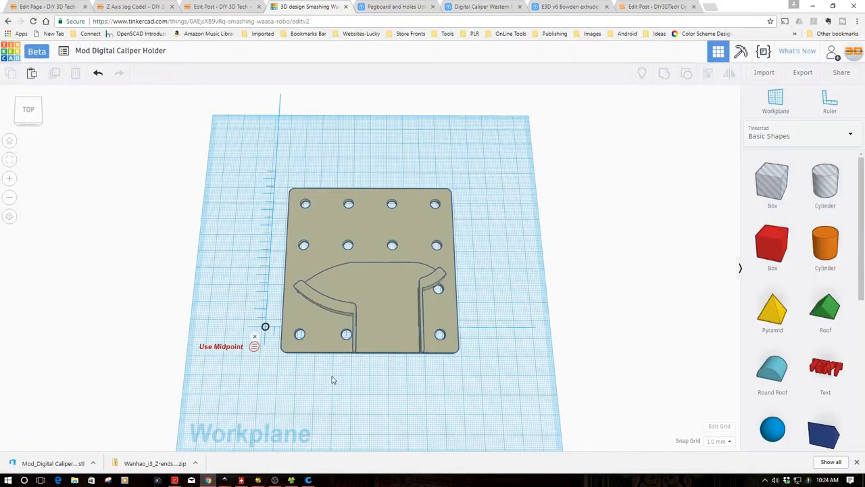
mouse_move(409, 287)
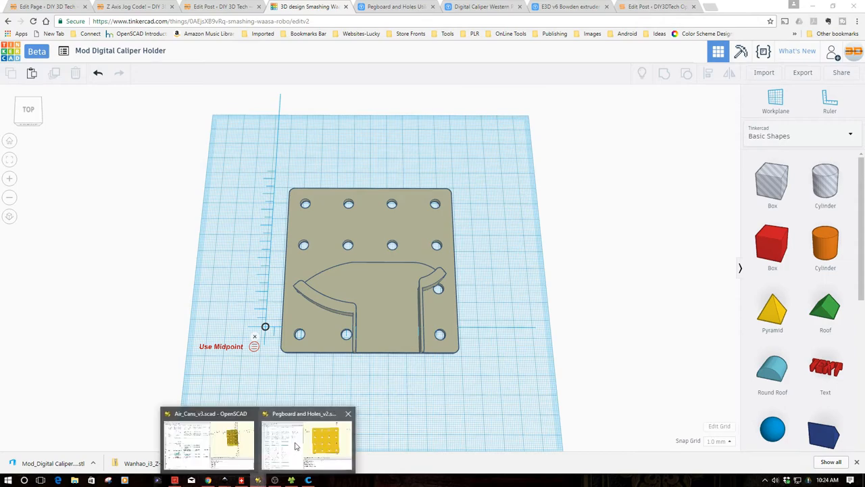
left_click(306, 444)
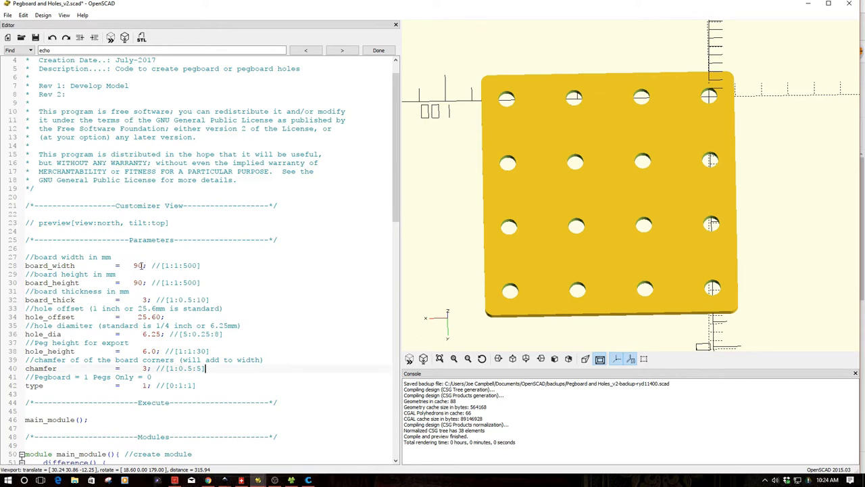
double_click(138, 265)
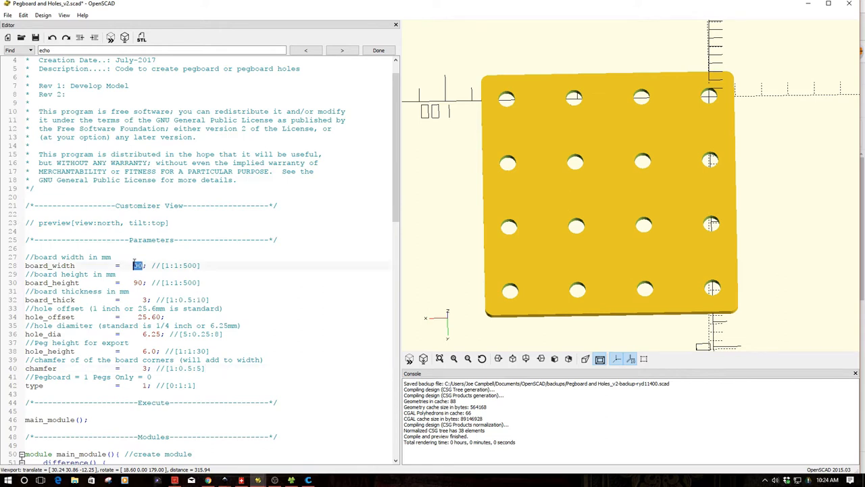
type("120")
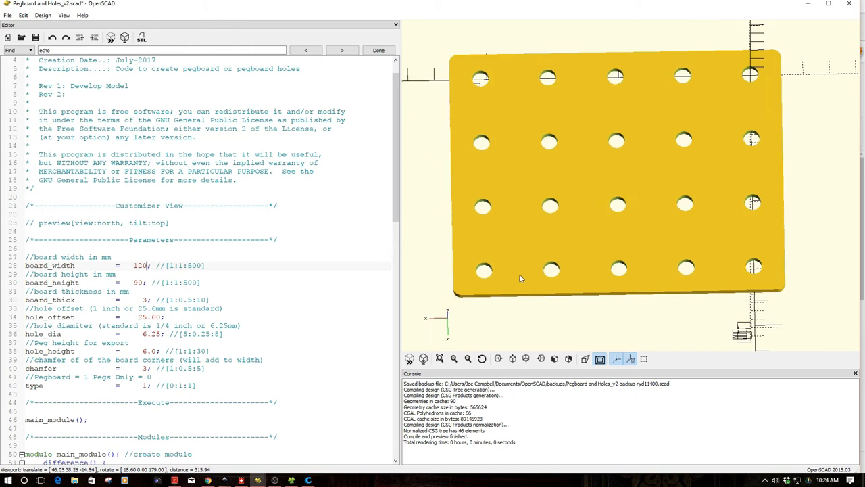
scroll("down", 3)
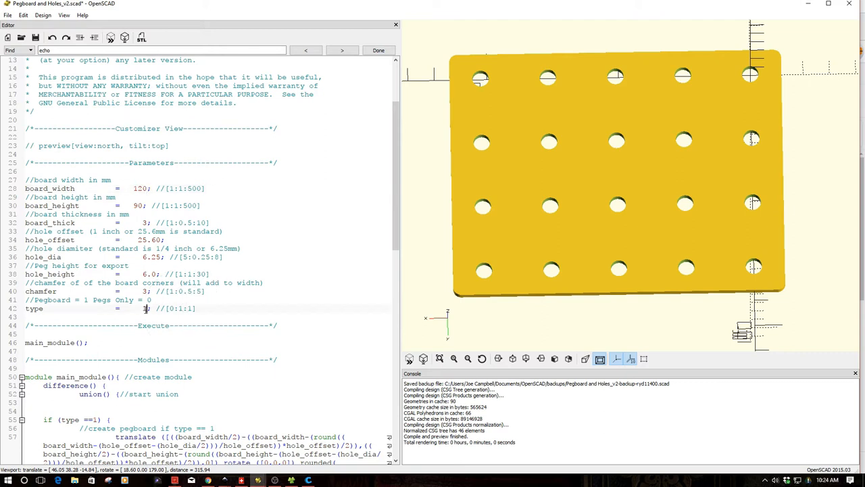
- Set type to 0 so the script renders only the pegs
double_click(146, 308)
type("0")
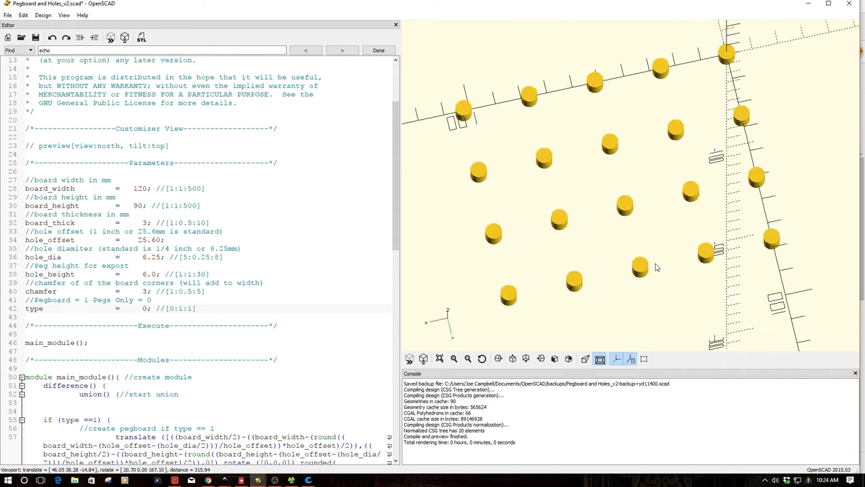
left_click(146, 308)
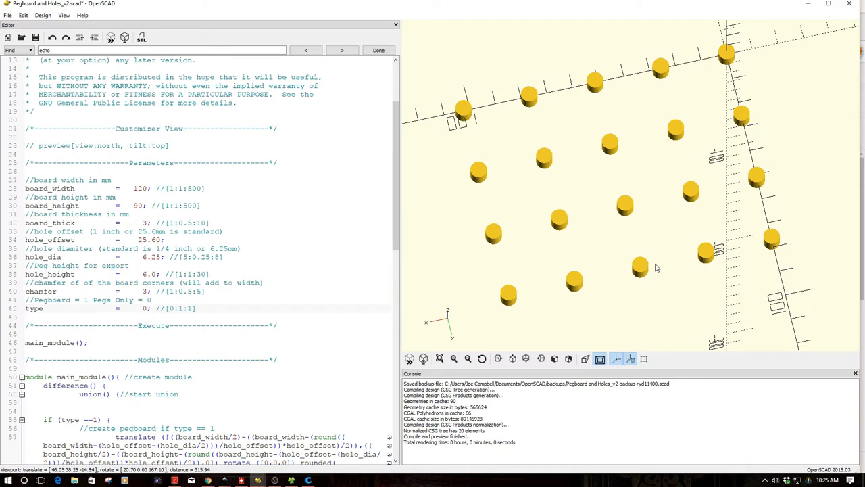
left_click(146, 308)
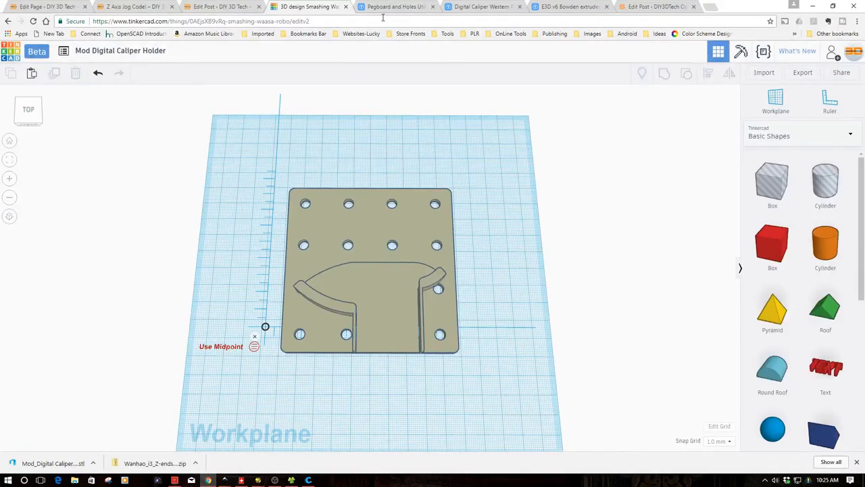
- Launch the Pegboard and Holes Utility from its Thingiverse page into Customizer
left_click(395, 7)
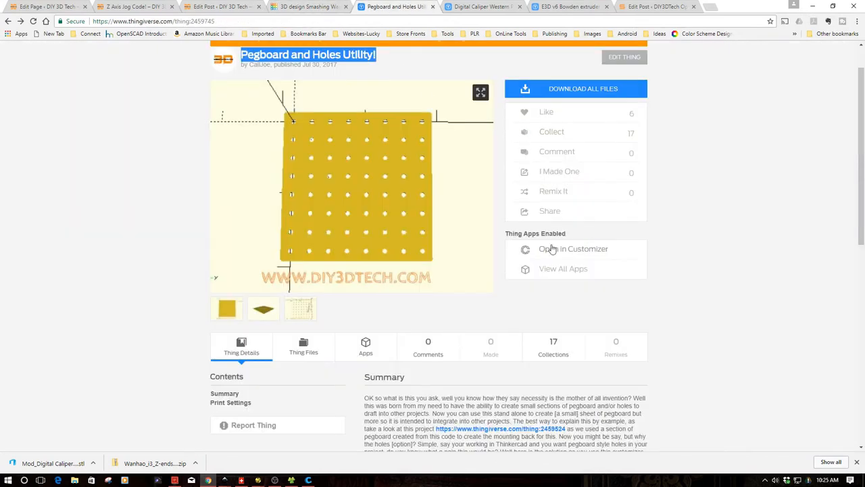
left_click(573, 249)
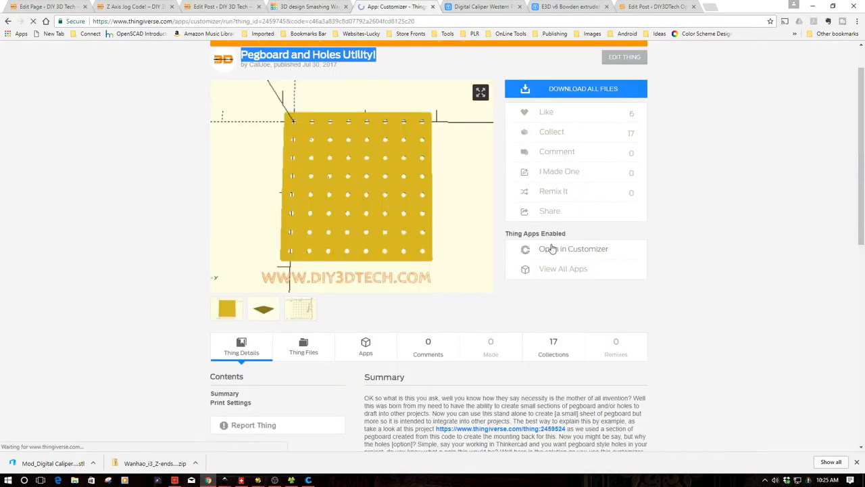
- Load the utility's parameters and board preview in Thingiverse Customizer
left_click(573, 249)
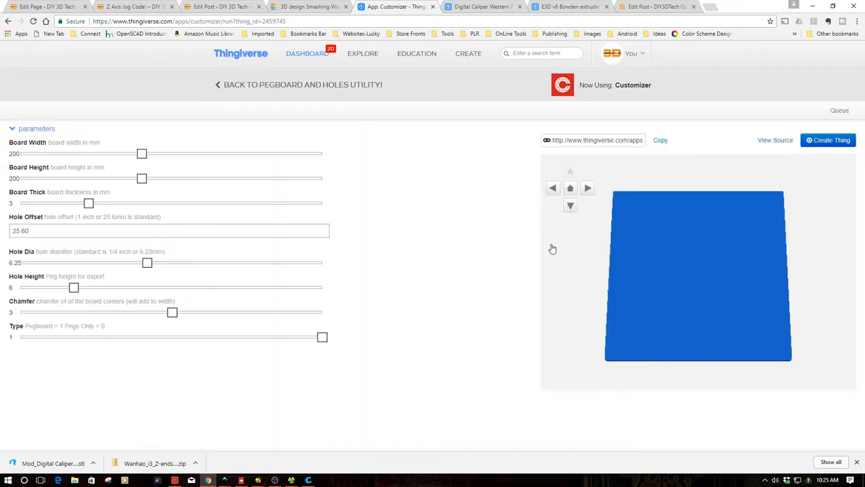
mouse_move(630, 292)
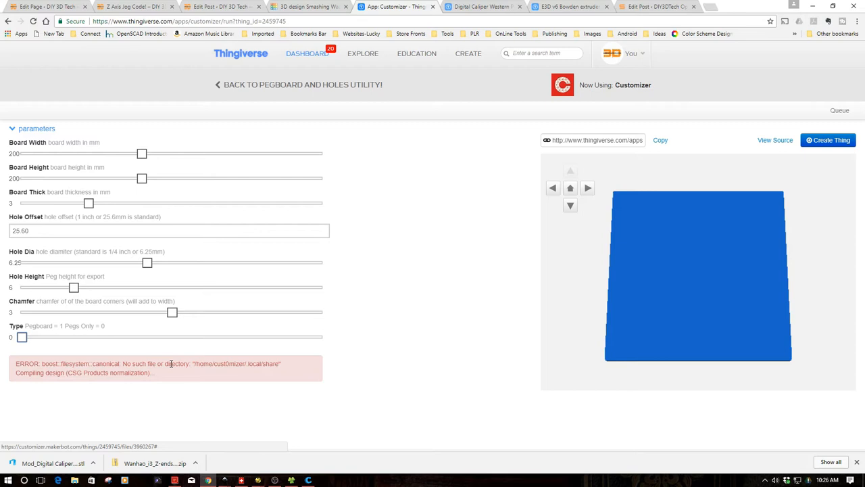
mouse_move(257, 479)
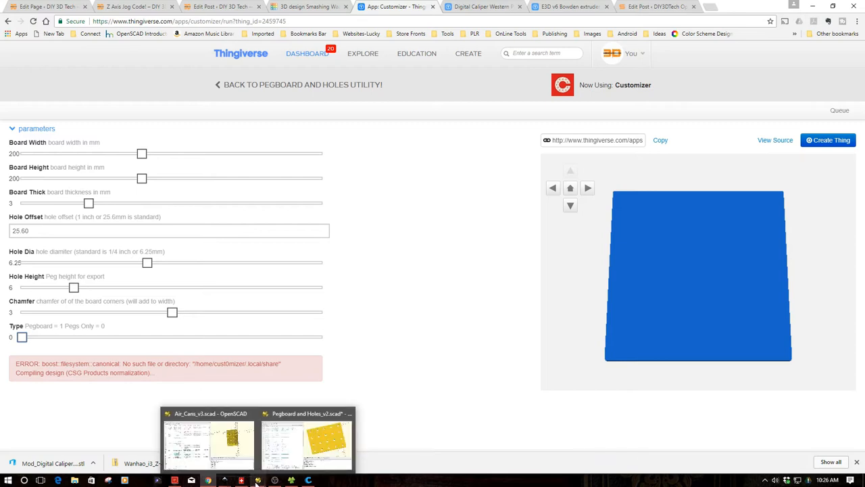
- Return to the OpenSCAD pegboard script and scroll to its main module code
left_click(305, 444)
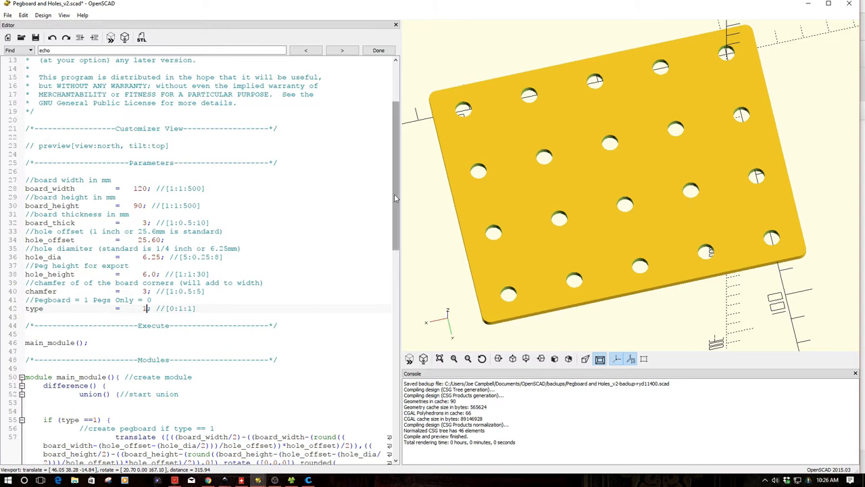
scroll("down", 3)
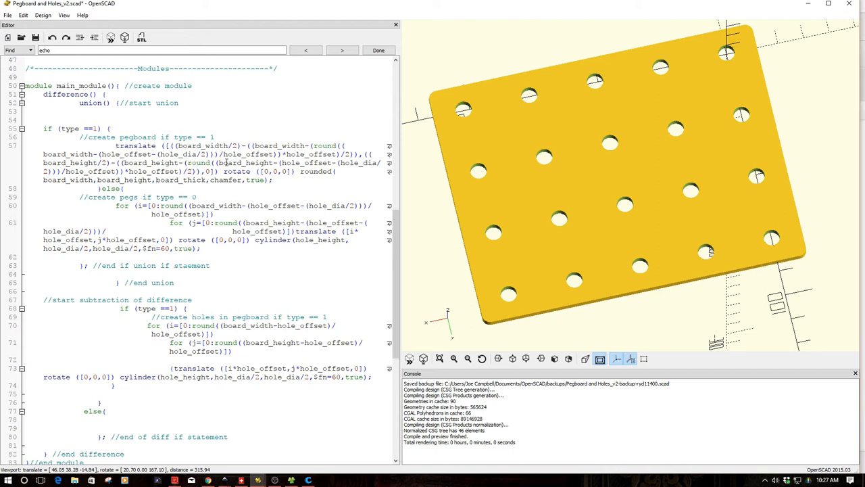
double_click(254, 162)
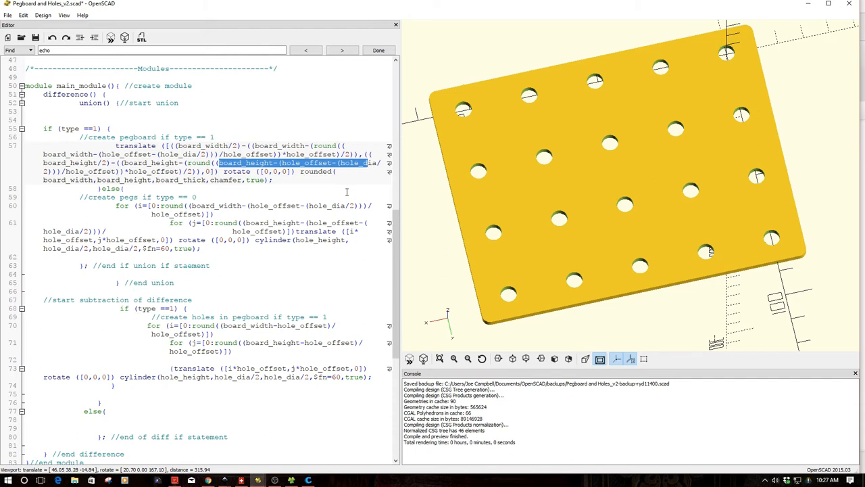
mouse_move(501, 235)
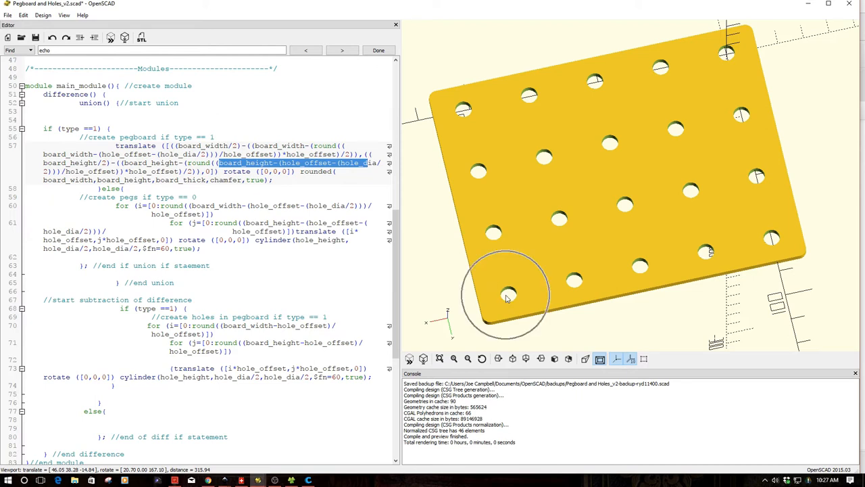
mouse_move(484, 122)
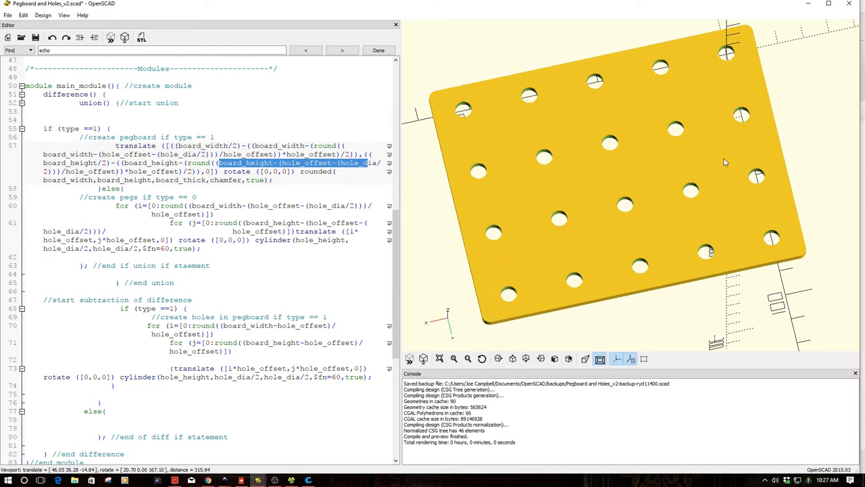
mouse_move(773, 150)
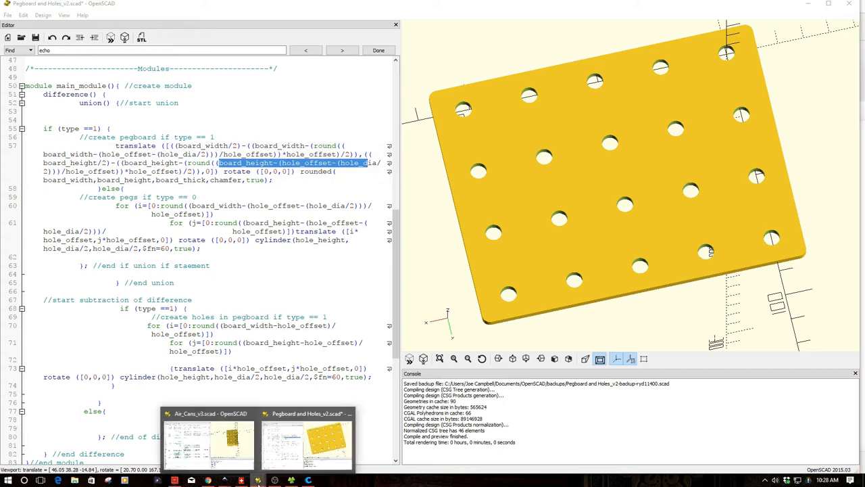
left_click(208, 439)
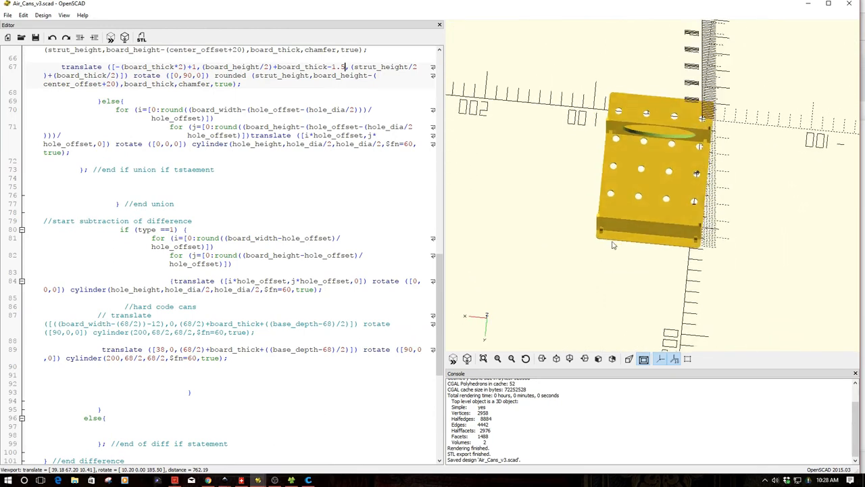
left_click_drag(649, 190, 621, 268)
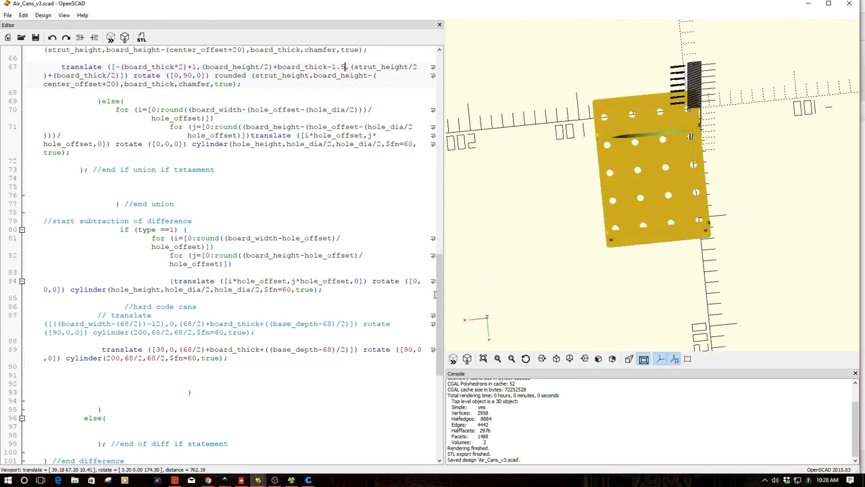
scroll("up", 3)
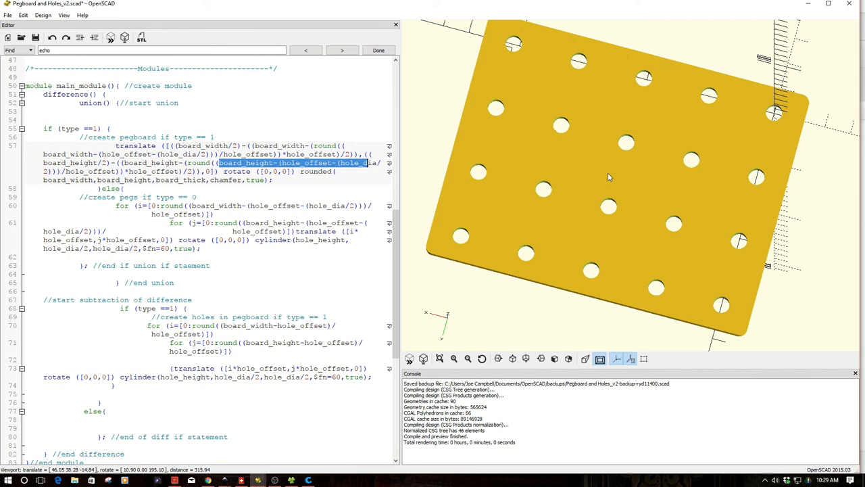
mouse_move(592, 214)
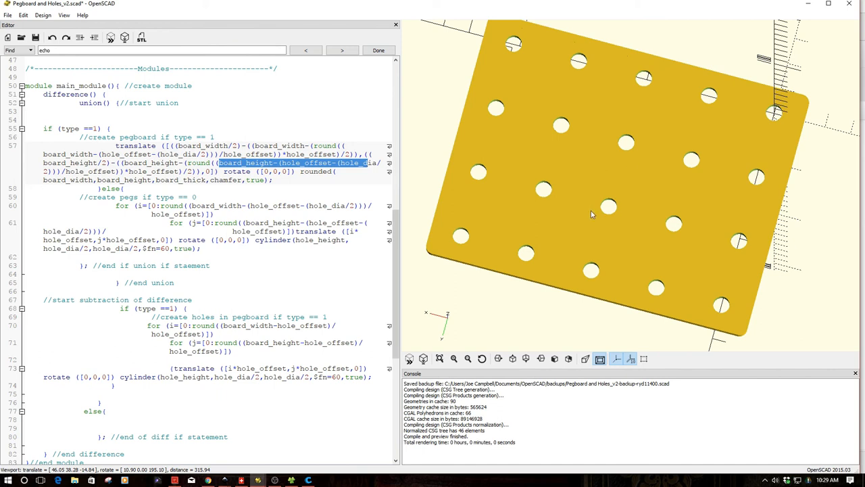
left_click_drag(592, 213, 568, 232)
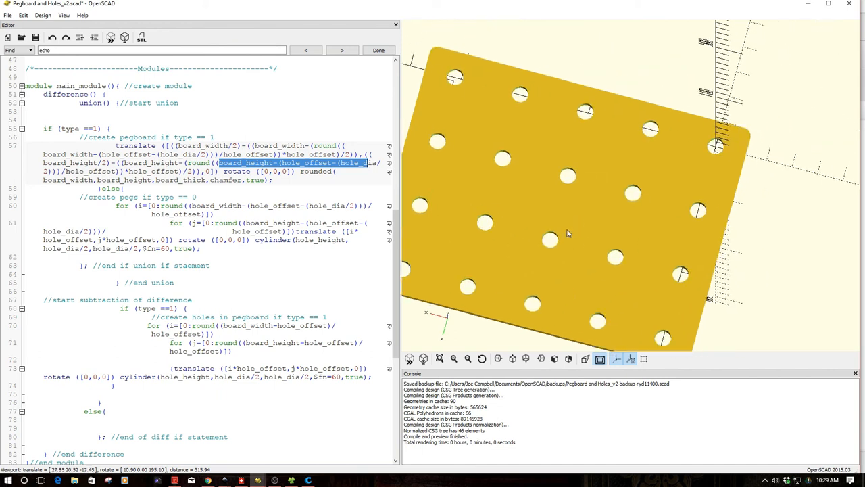
left_click_drag(568, 233, 647, 235)
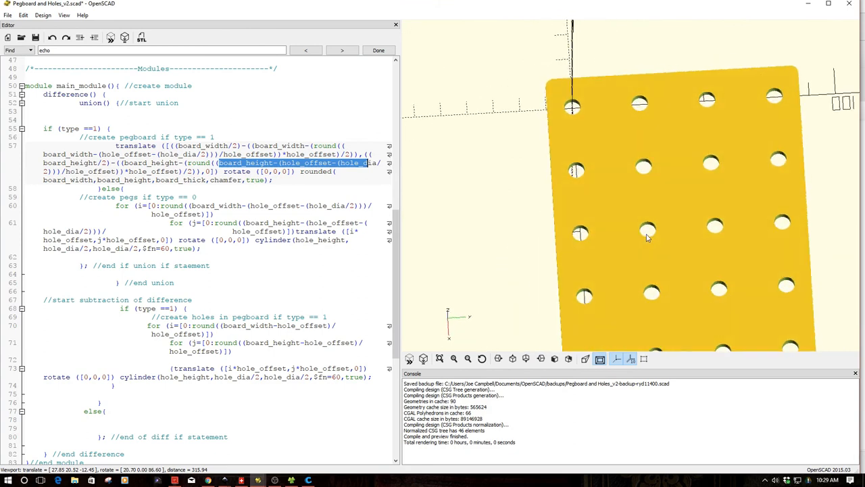
mouse_move(651, 230)
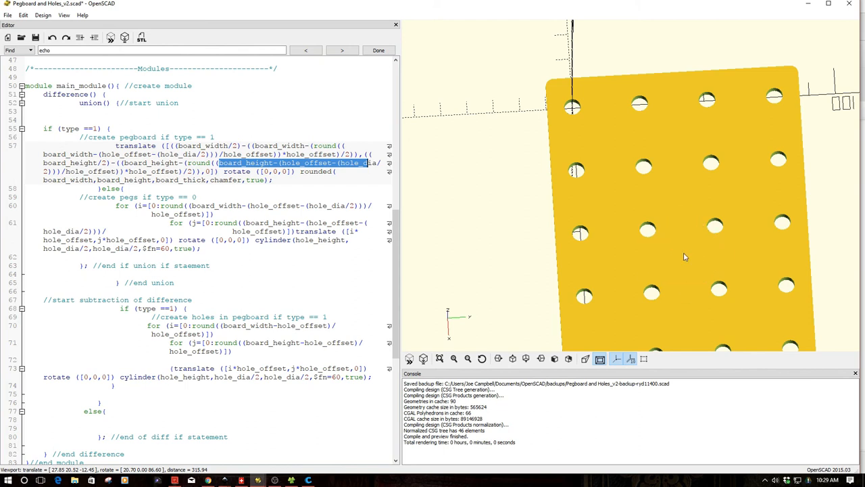
mouse_move(705, 254)
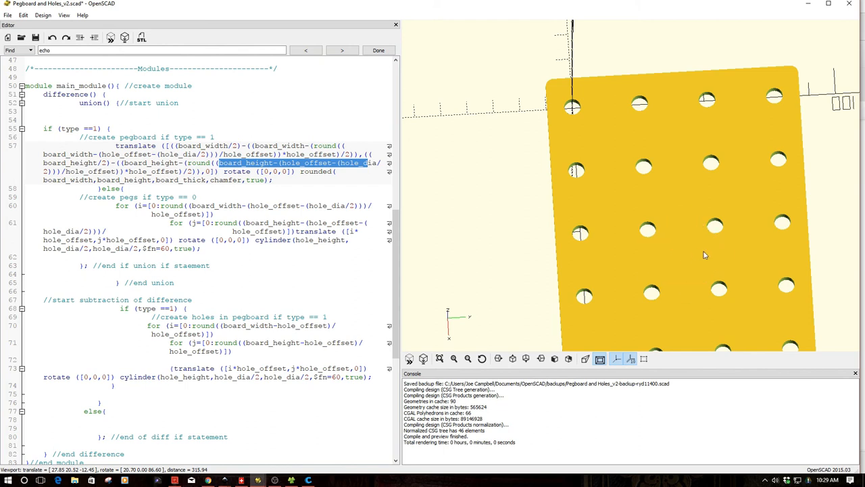